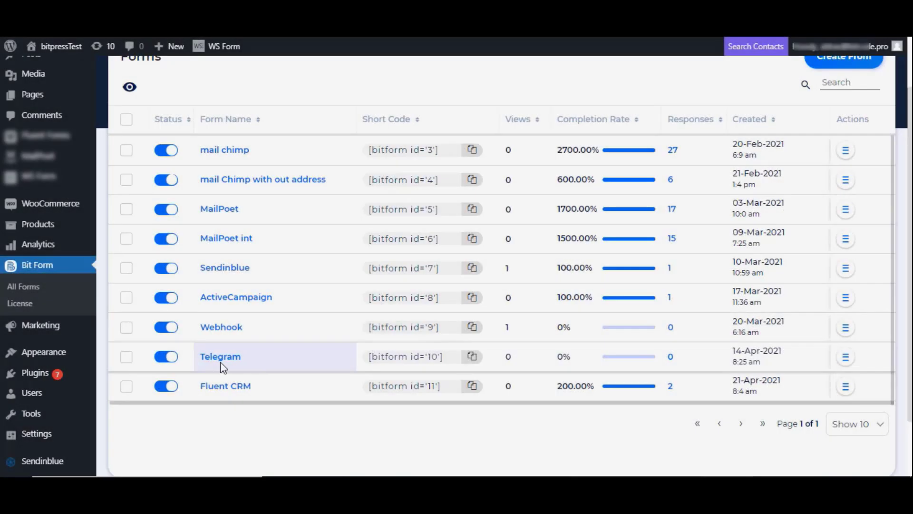
pyautogui.moveTo(219, 356)
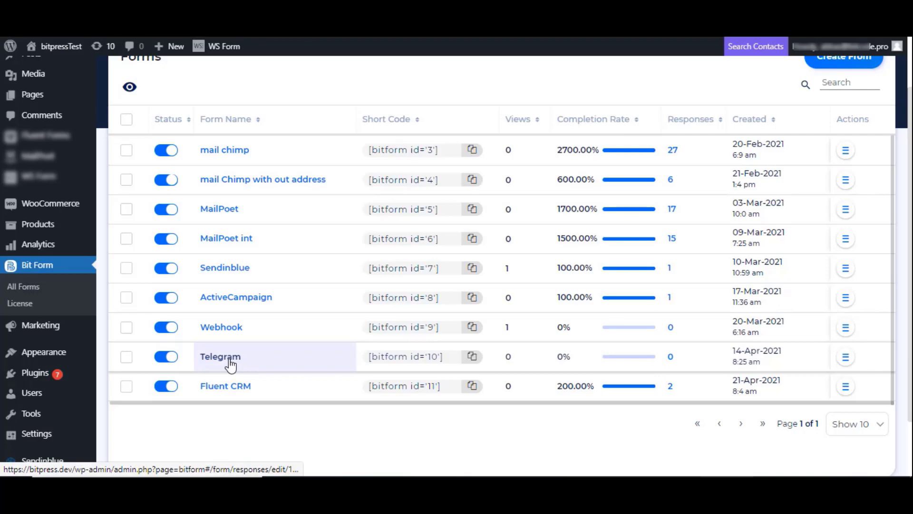
# Open the Telegram form from the All Forms list, showing its empty Responses page
pyautogui.click(220, 355)
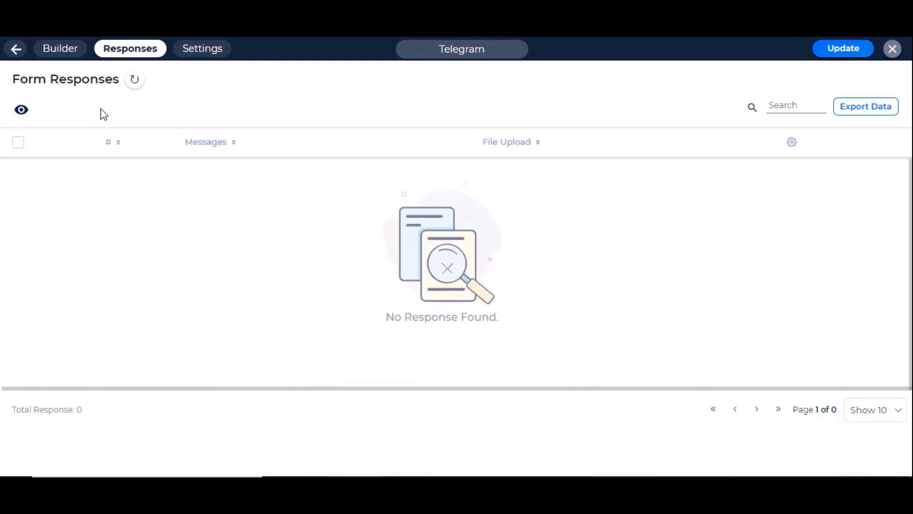
# Switch to the Builder view showing the Messages and File Upload fields
pyautogui.click(61, 48)
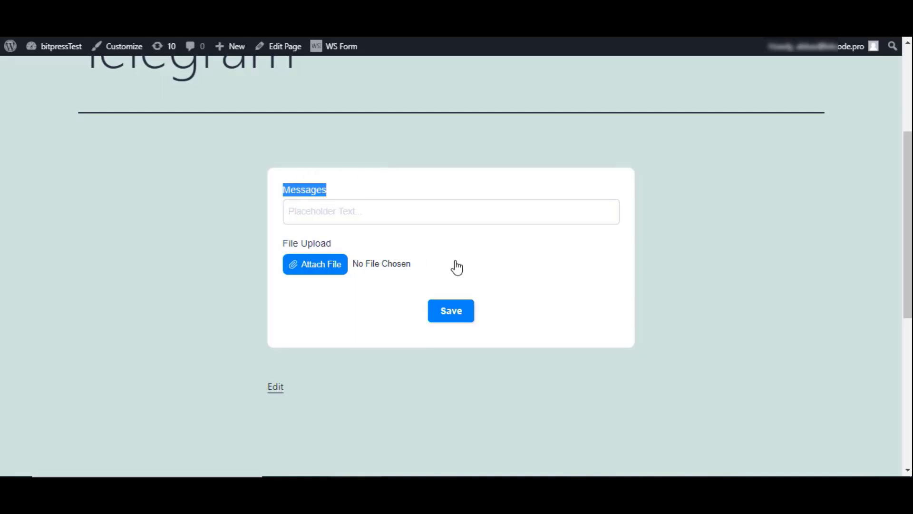
pyautogui.moveTo(595, 326)
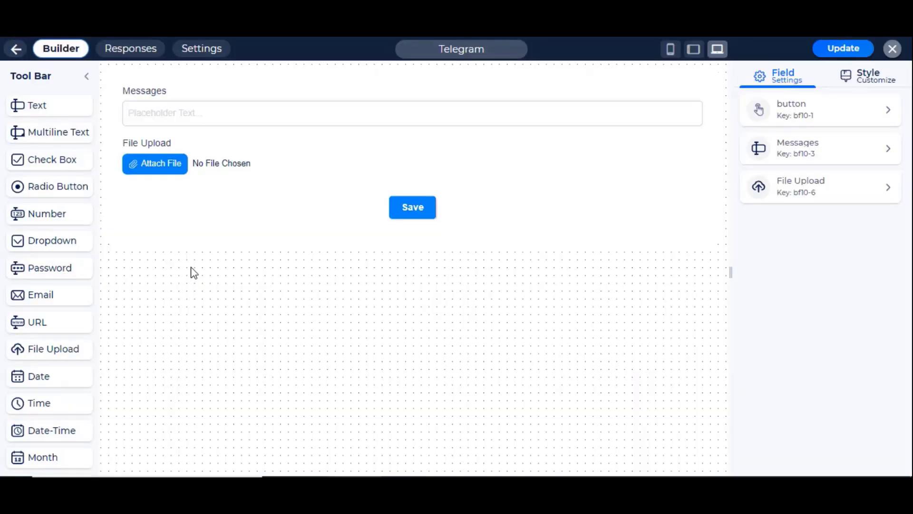
# From Settings > Integrations, start a new Telegram integration for the form
pyautogui.click(201, 48)
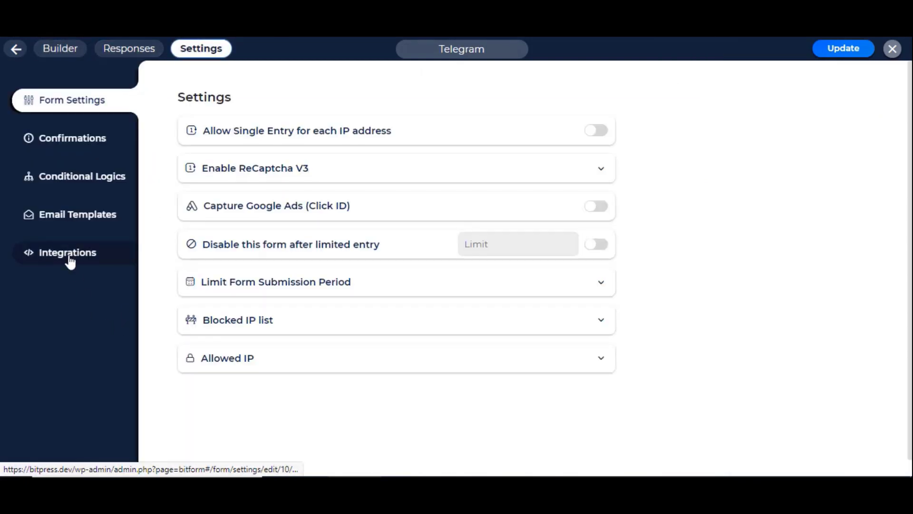
pyautogui.click(66, 252)
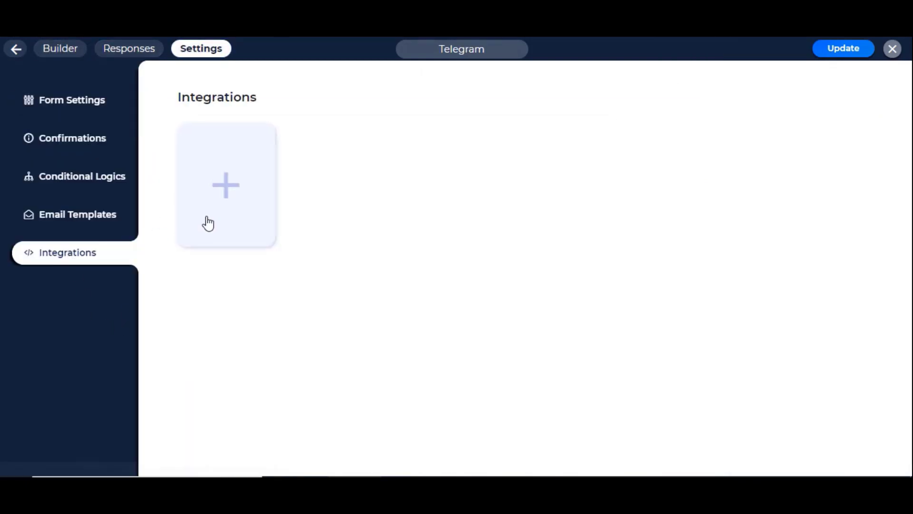
pyautogui.click(225, 185)
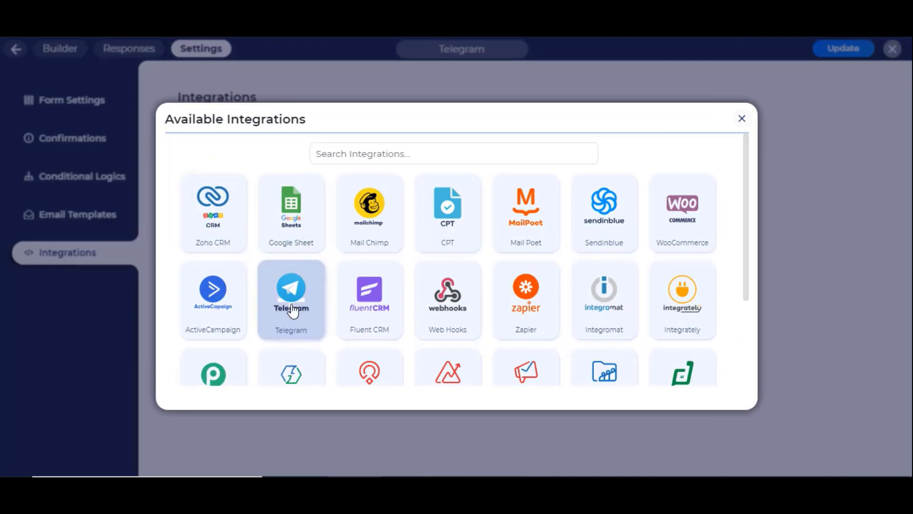
pyautogui.click(291, 296)
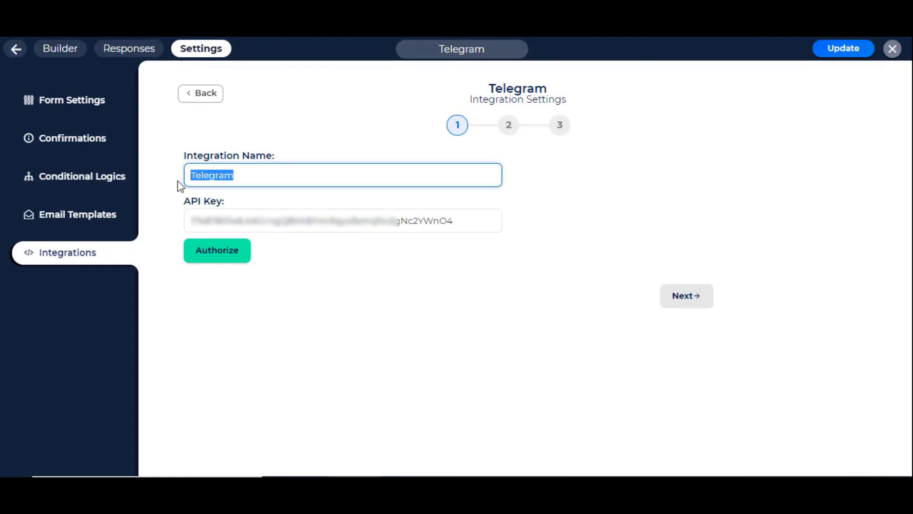
# Name the integration 'Telegram int' and clear the API Key field for a new token
pyautogui.write('T')
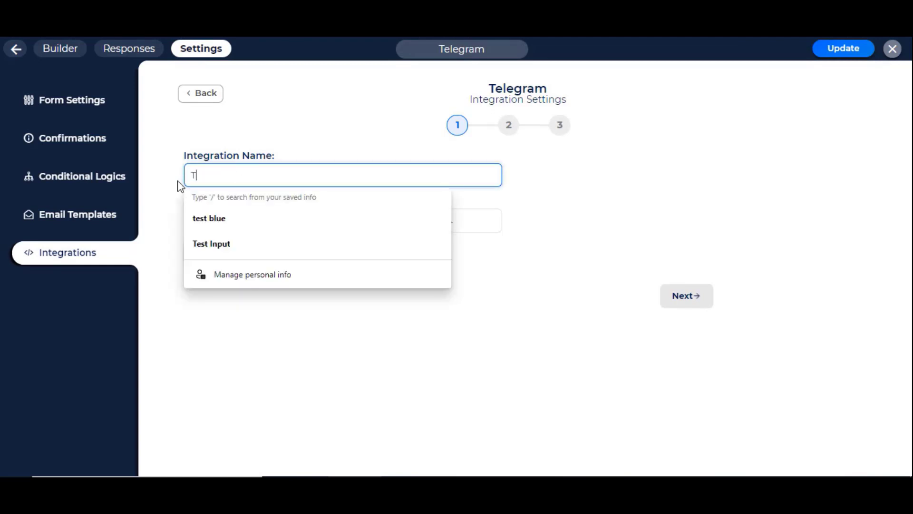
pyautogui.write('ele')
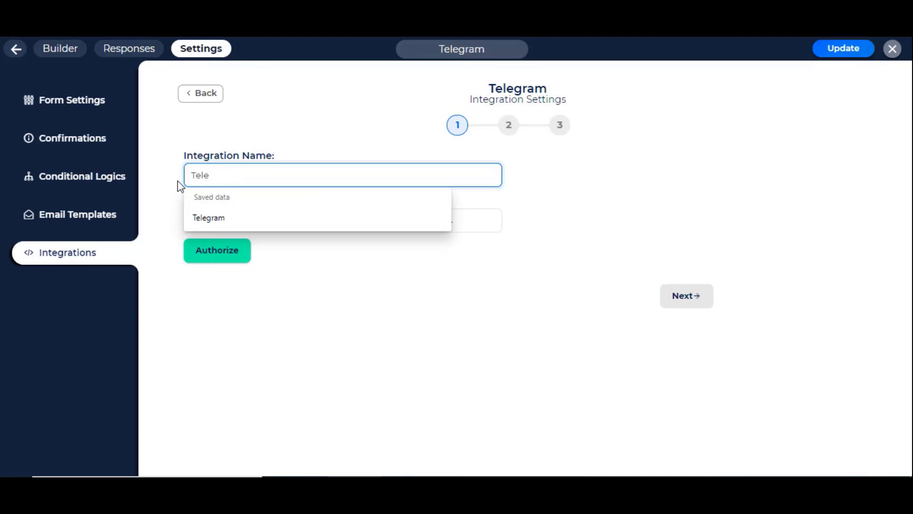
pyautogui.click(208, 217)
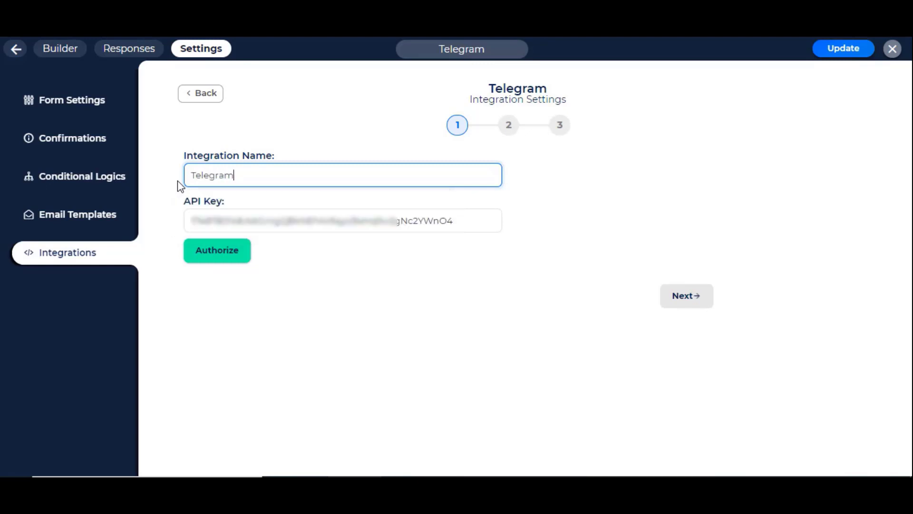
pyautogui.write('i')
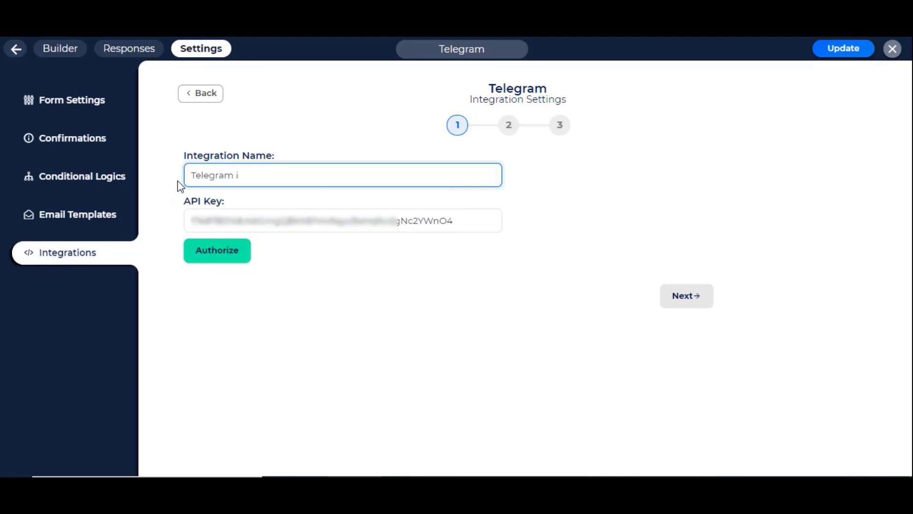
pyautogui.click(343, 220)
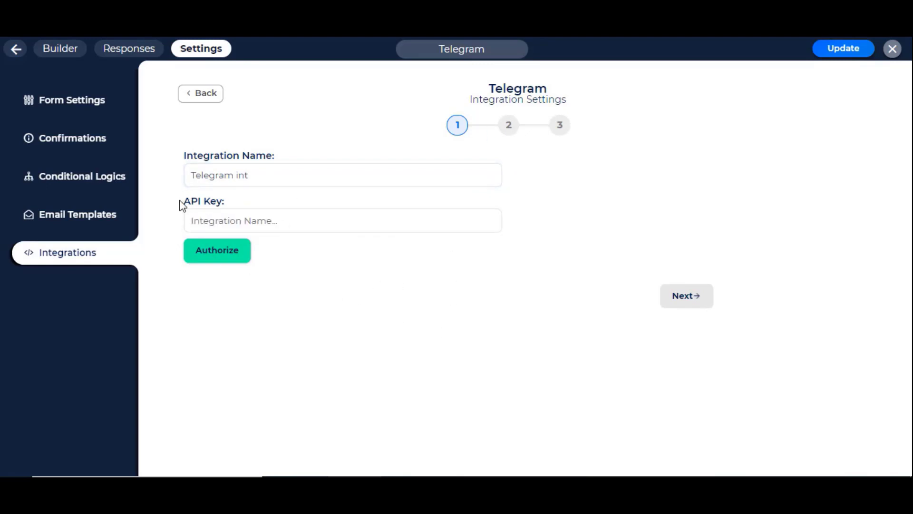
pyautogui.moveTo(249, 203)
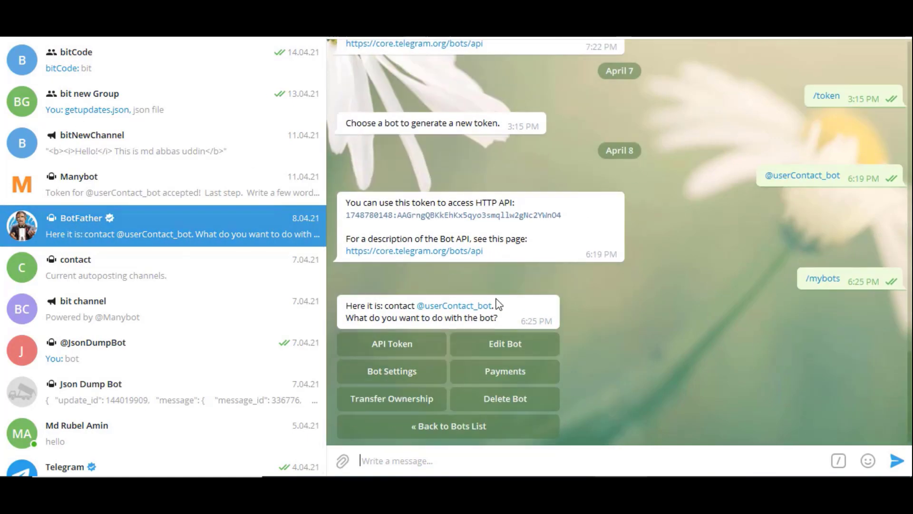
# Scroll up in the BotFather chat to the message containing the bot's HTTP API token
pyautogui.scroll(3)
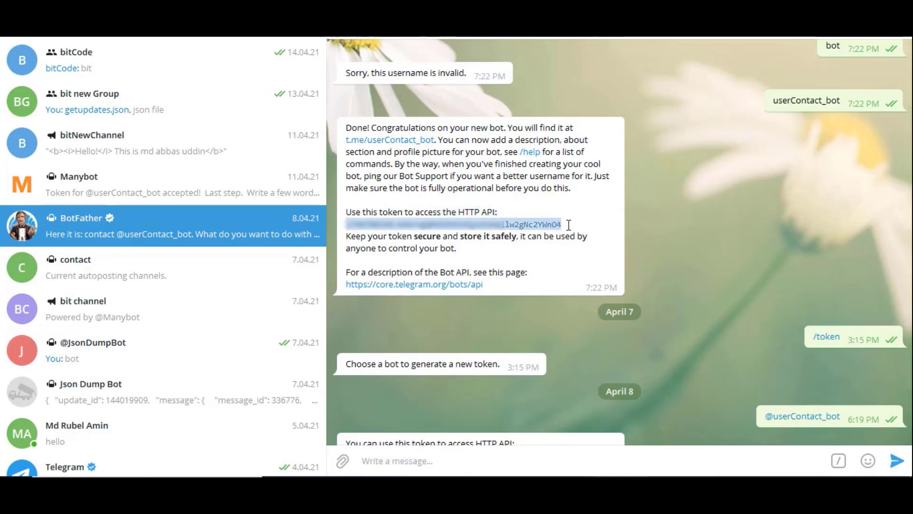
pyautogui.moveTo(568, 226)
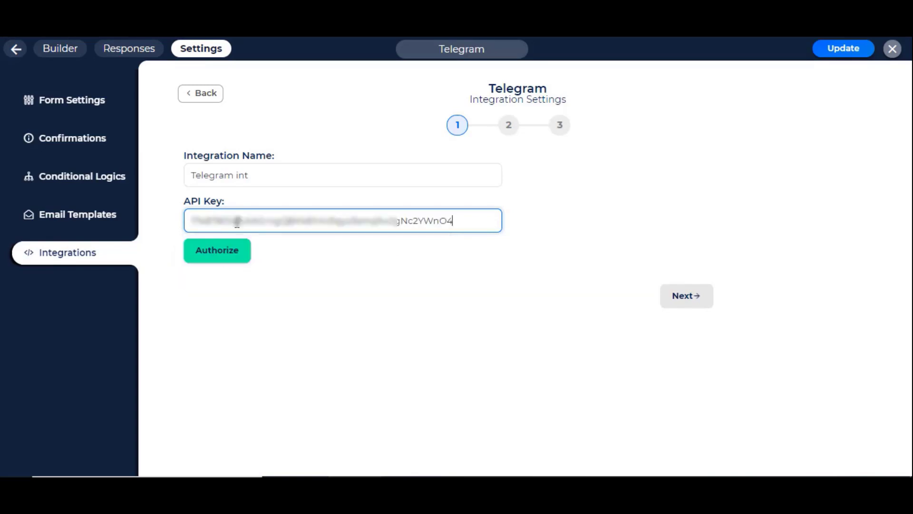
# Authorize with the pasted bot token and choose bitCode as the destination chat
pyautogui.click(217, 250)
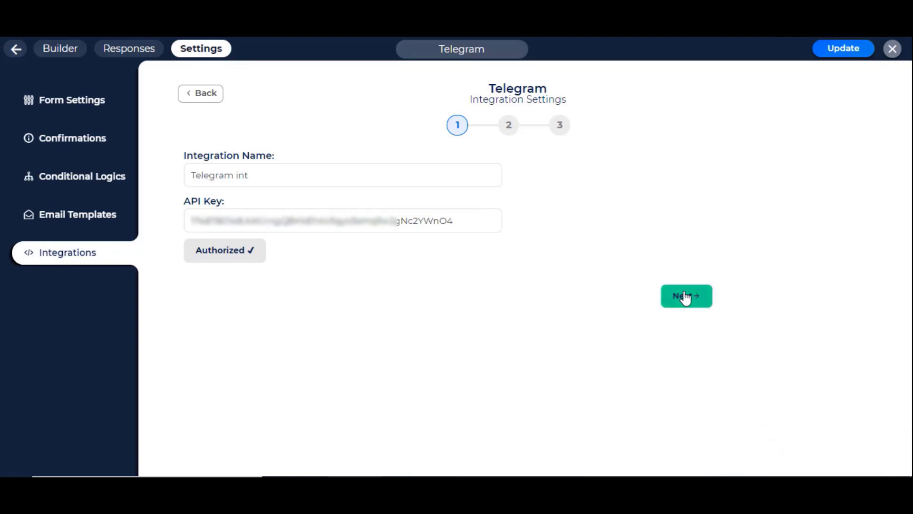
pyautogui.click(686, 295)
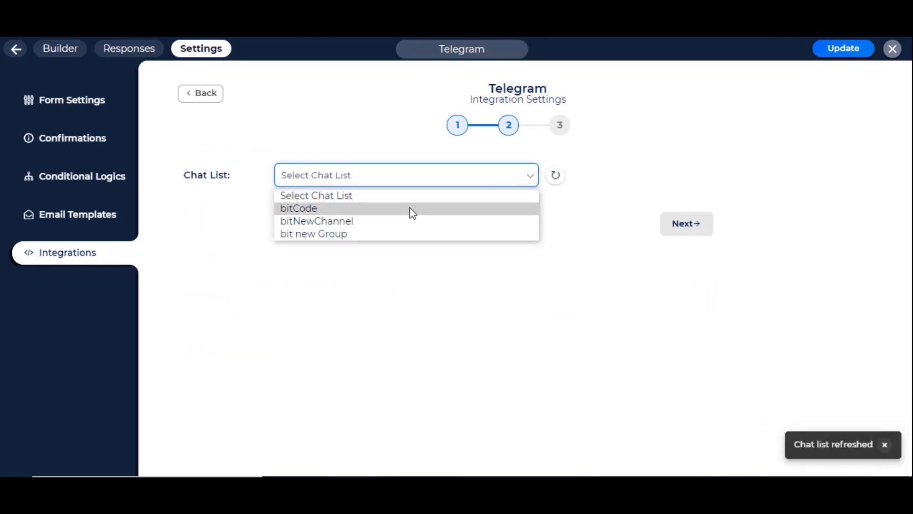
pyautogui.moveTo(406, 219)
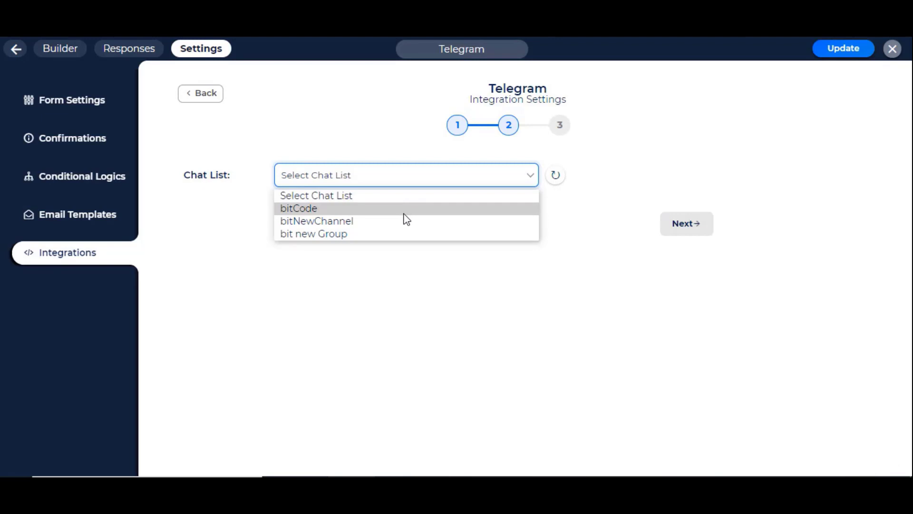
pyautogui.click(299, 208)
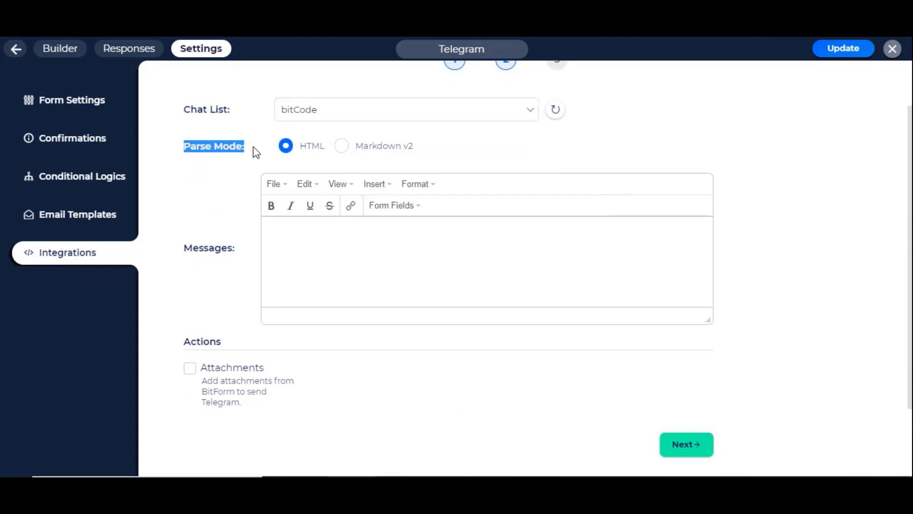
pyautogui.moveTo(429, 151)
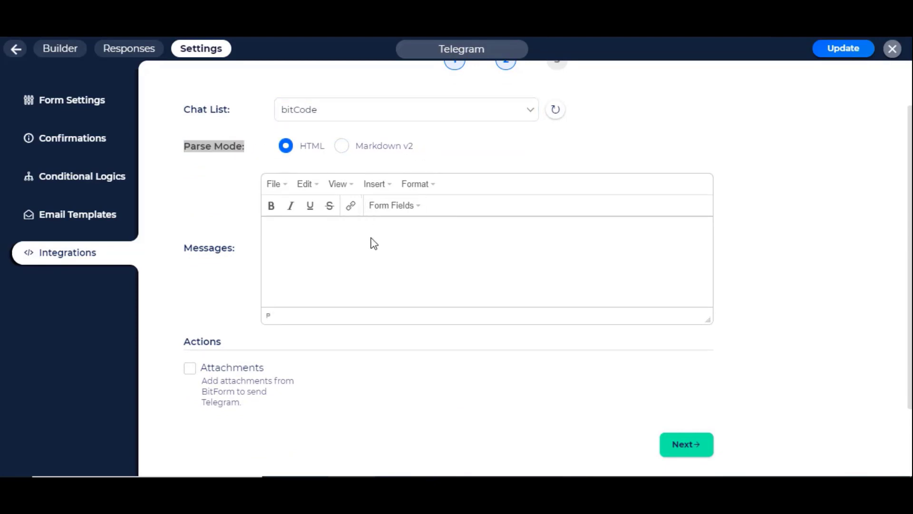
# Write 'Hello,' in the message body and insert the Messages form field after it
pyautogui.write('Hello,')
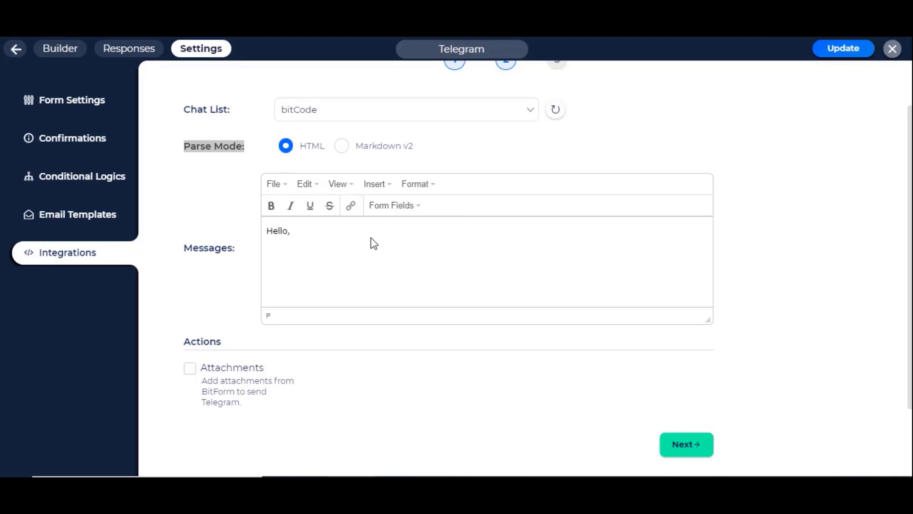
pyautogui.moveTo(393, 206)
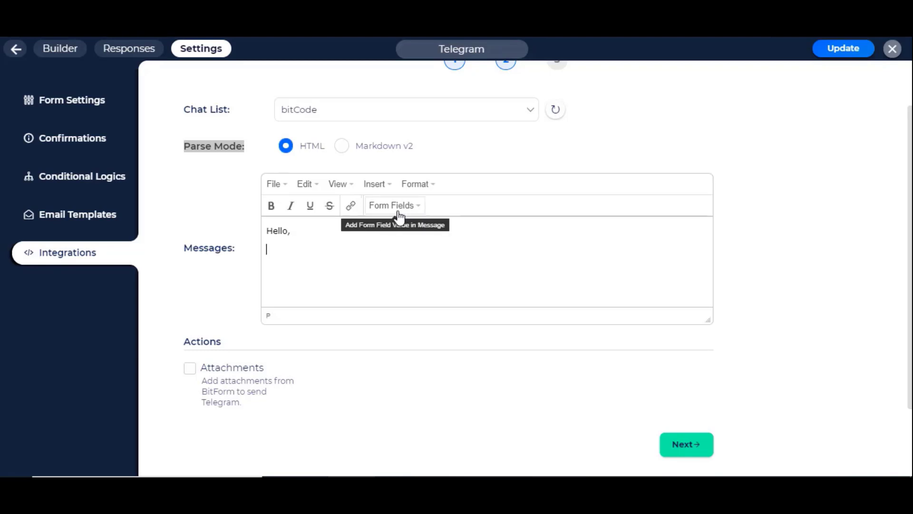
pyautogui.click(394, 205)
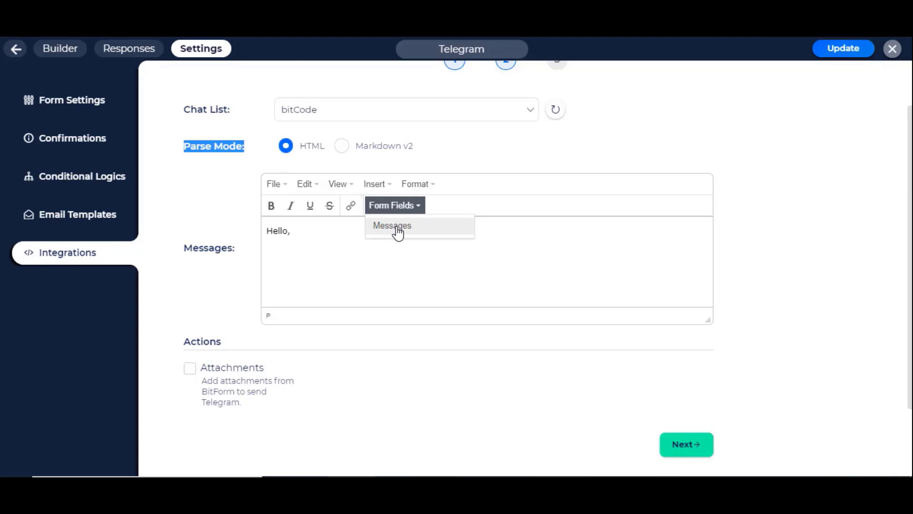
pyautogui.click(390, 225)
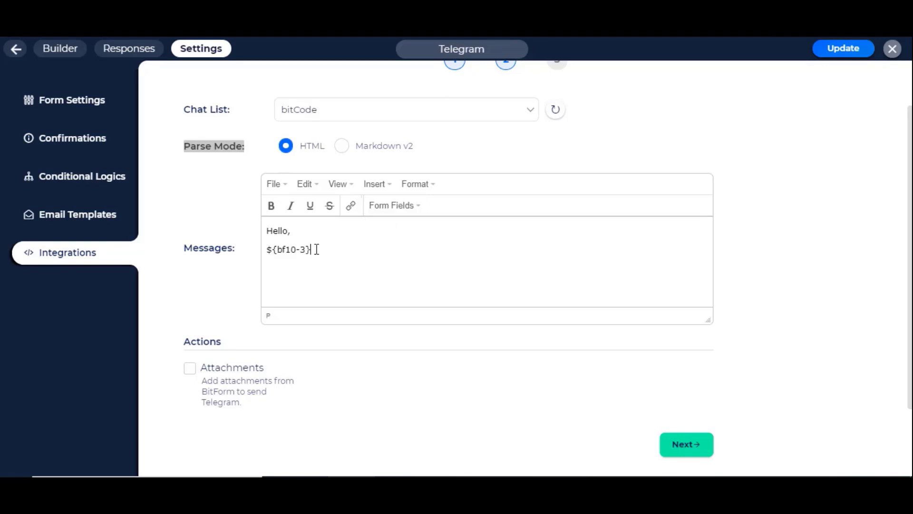
pyautogui.scroll(-3)
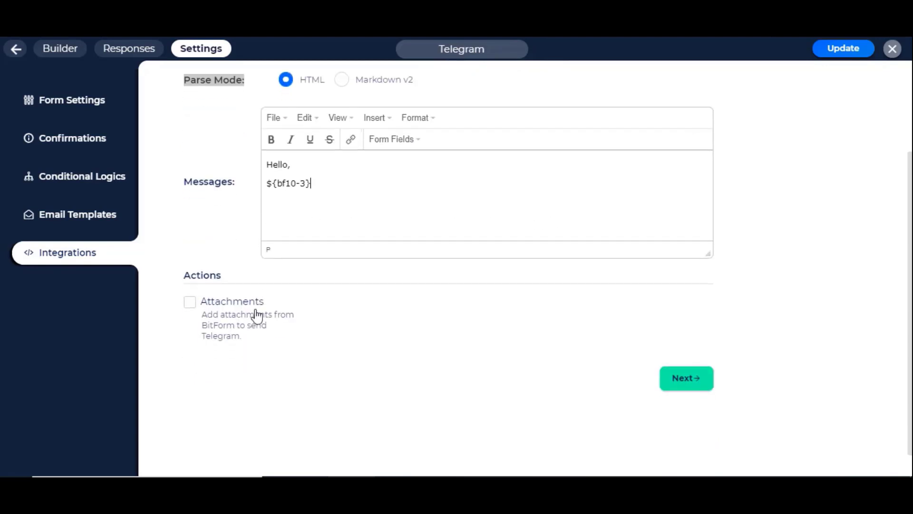
# Enable attachments and choose the File Upload field as the attachment source
pyautogui.click(189, 301)
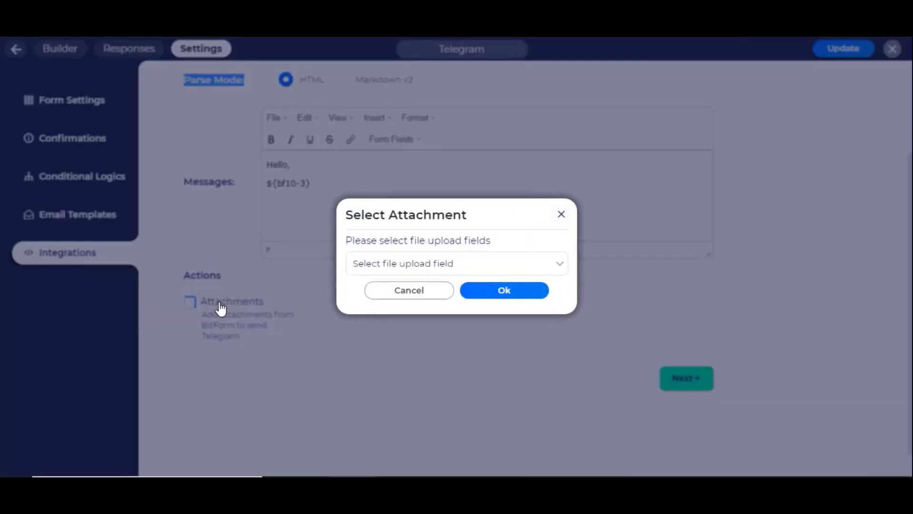
pyautogui.click(456, 263)
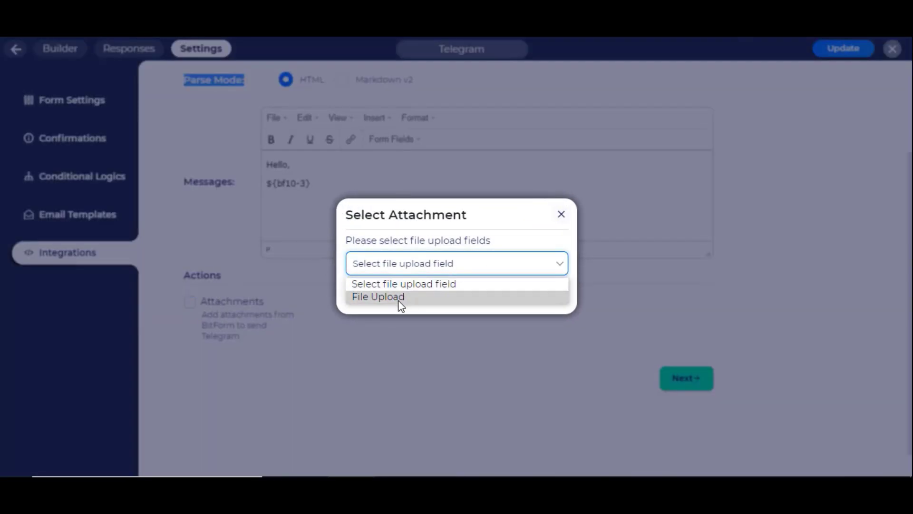
pyautogui.click(377, 297)
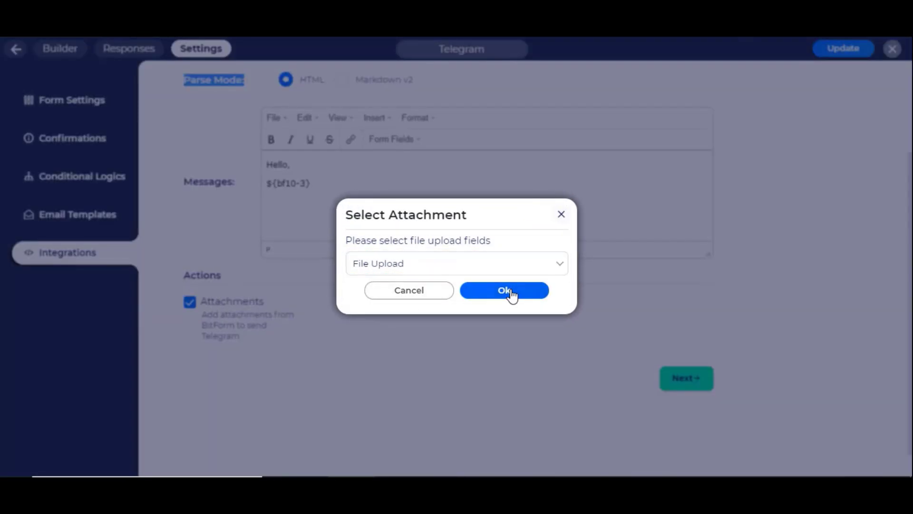
pyautogui.click(504, 290)
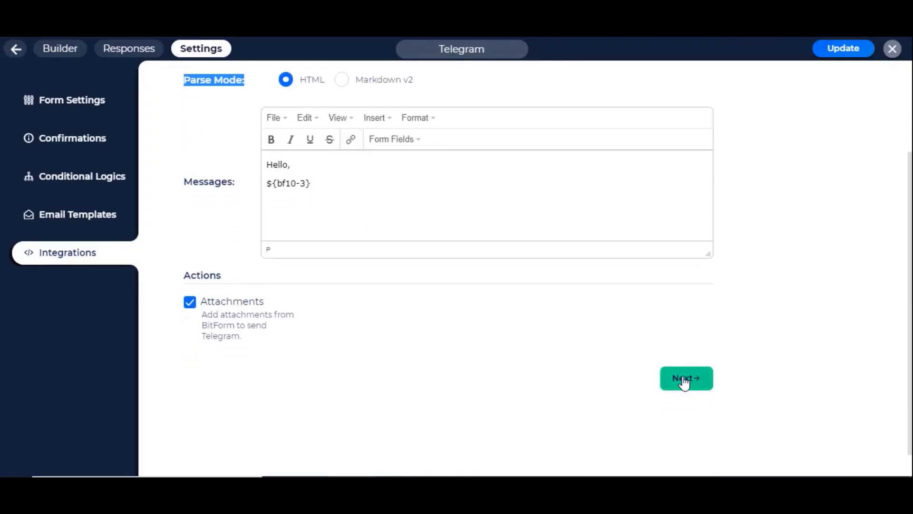
# Finish and save the Telegram int integration so the form updates successfully
pyautogui.click(686, 378)
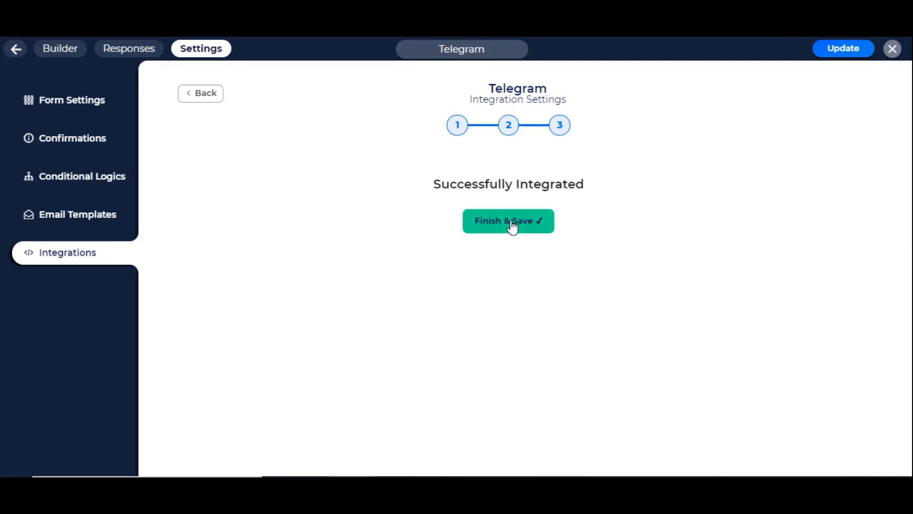
pyautogui.click(507, 220)
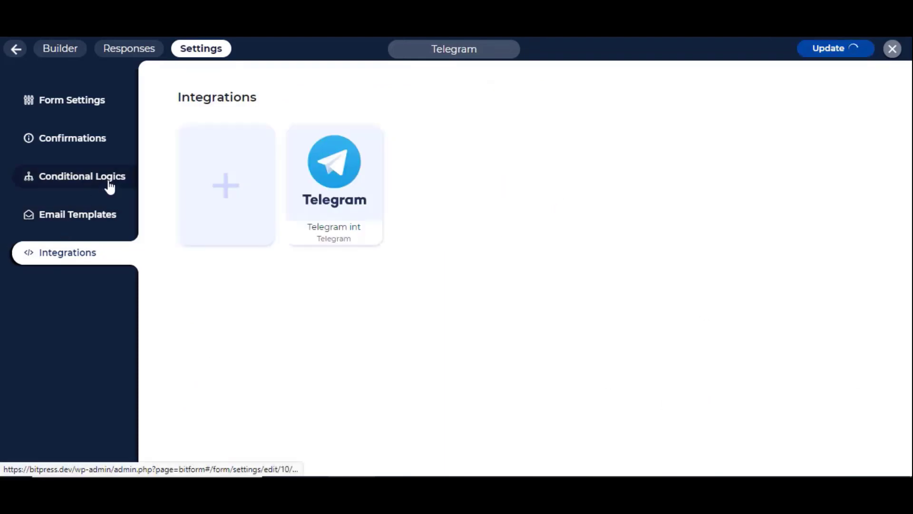
pyautogui.click(834, 48)
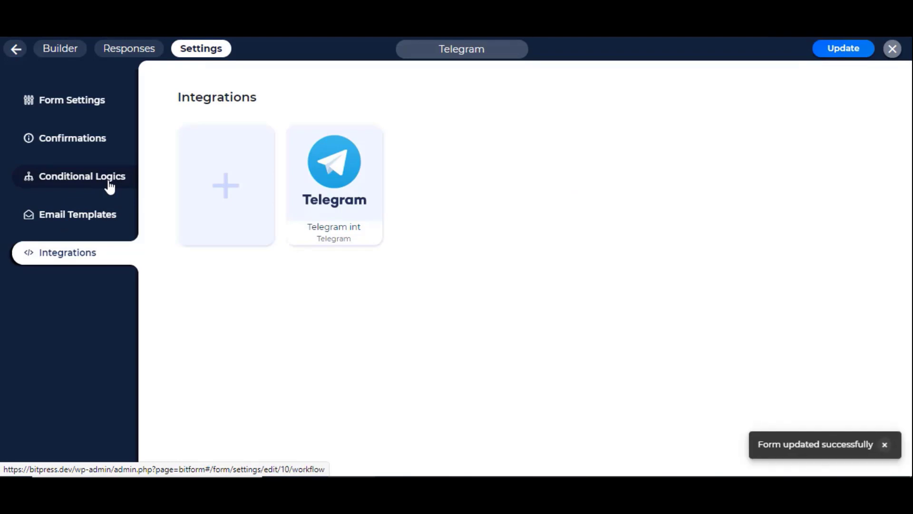
# In Show Success Message logic, select Telegram int as the integration to run on submit
pyautogui.click(82, 176)
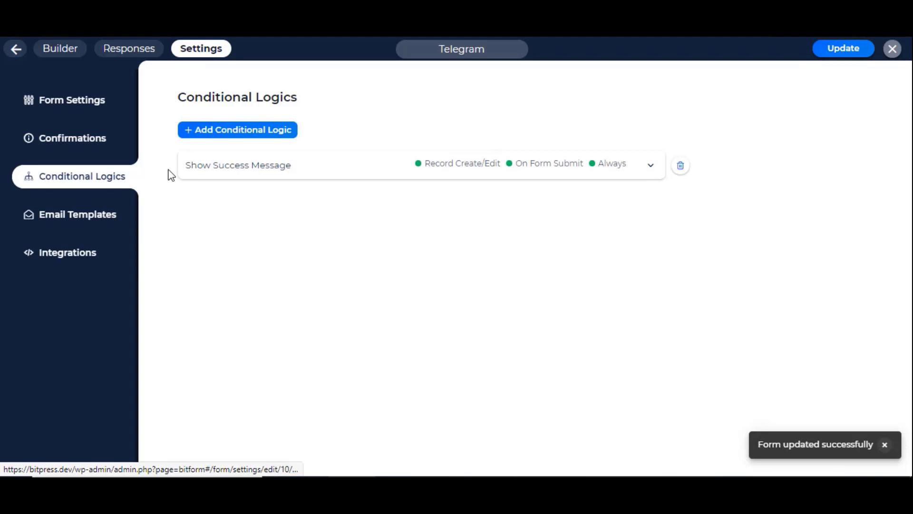
pyautogui.moveTo(351, 178)
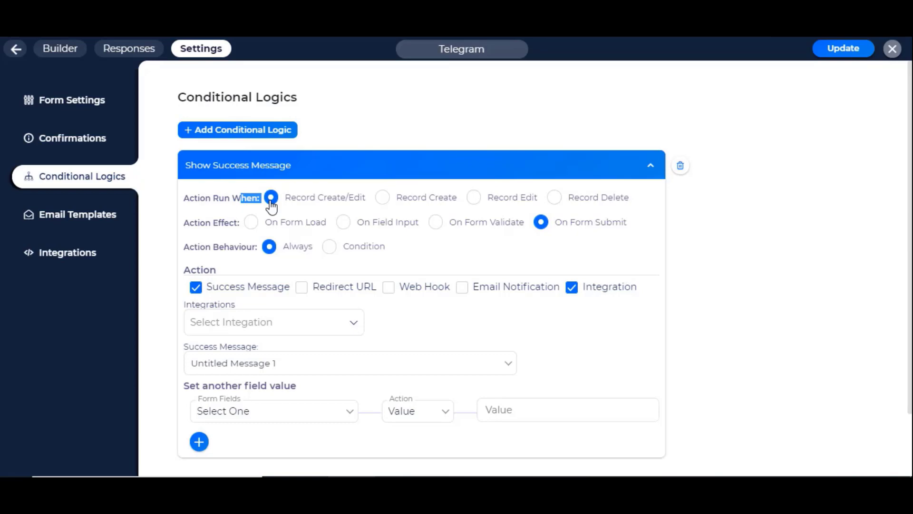
pyautogui.moveTo(540, 221)
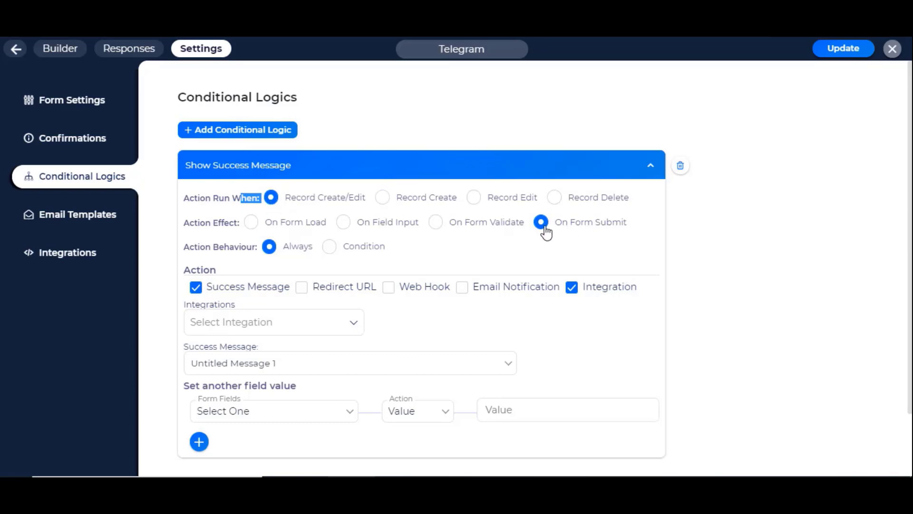
pyautogui.moveTo(269, 247)
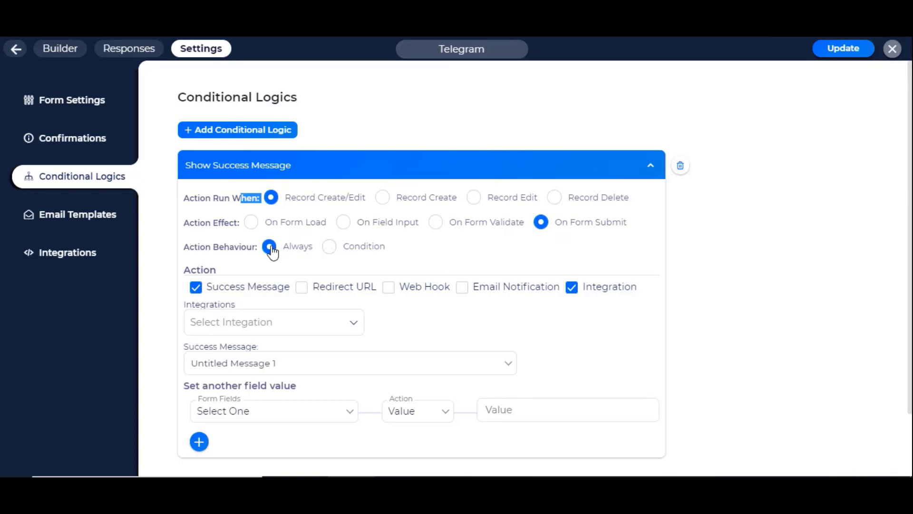
pyautogui.moveTo(279, 250)
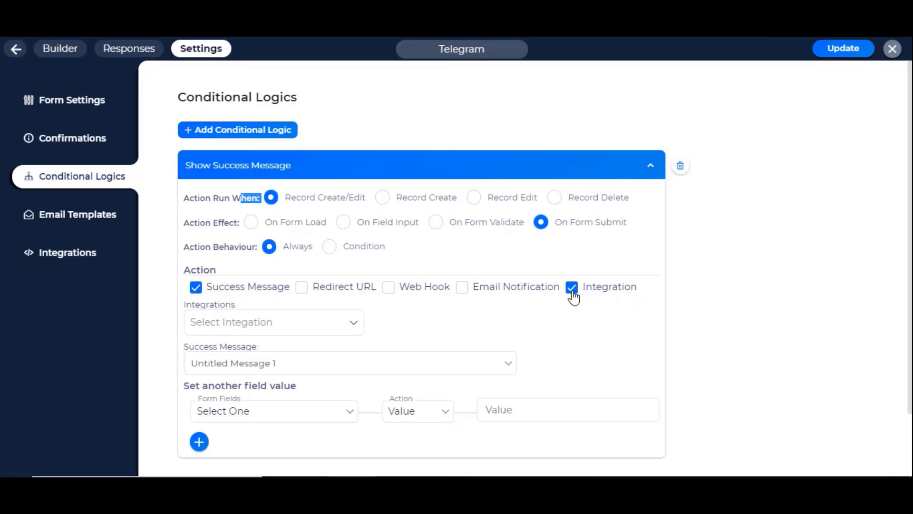
pyautogui.click(274, 322)
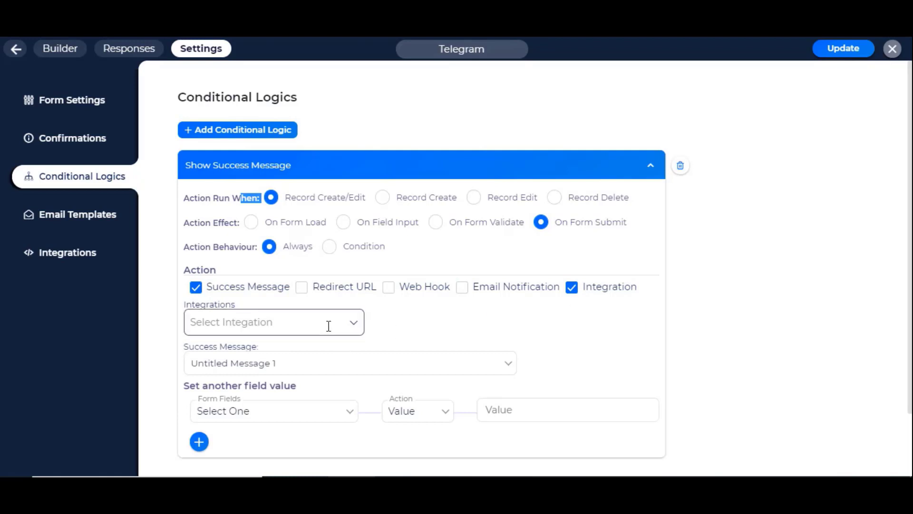
pyautogui.click(274, 322)
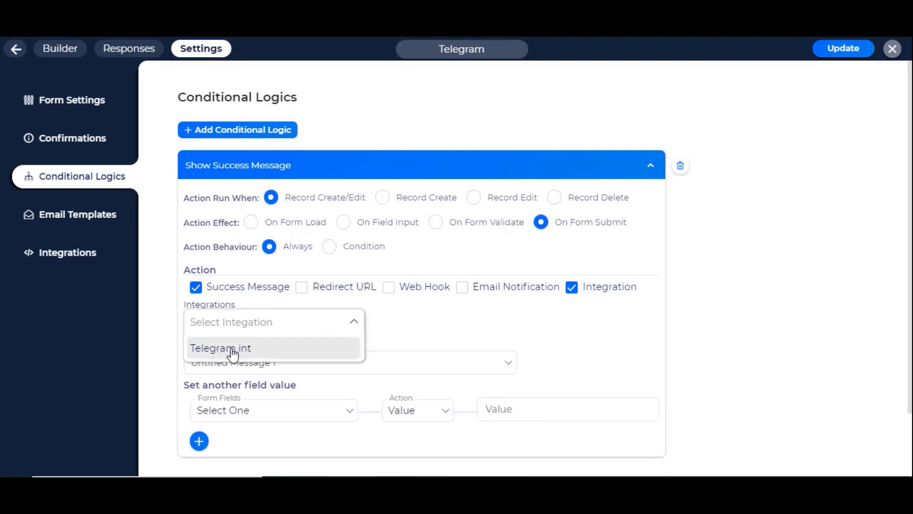
pyautogui.click(221, 348)
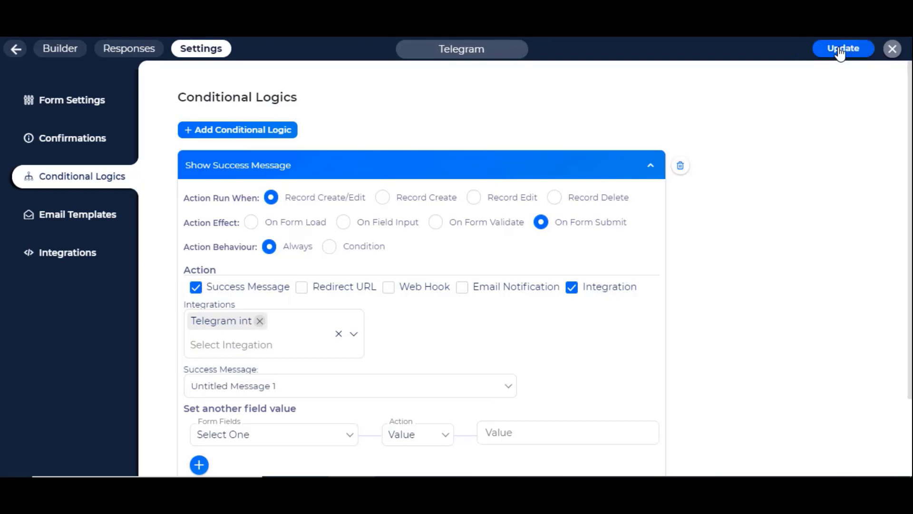
# Update the form, then fill Messages with 'This is message for telegram user' on the site
pyautogui.click(842, 48)
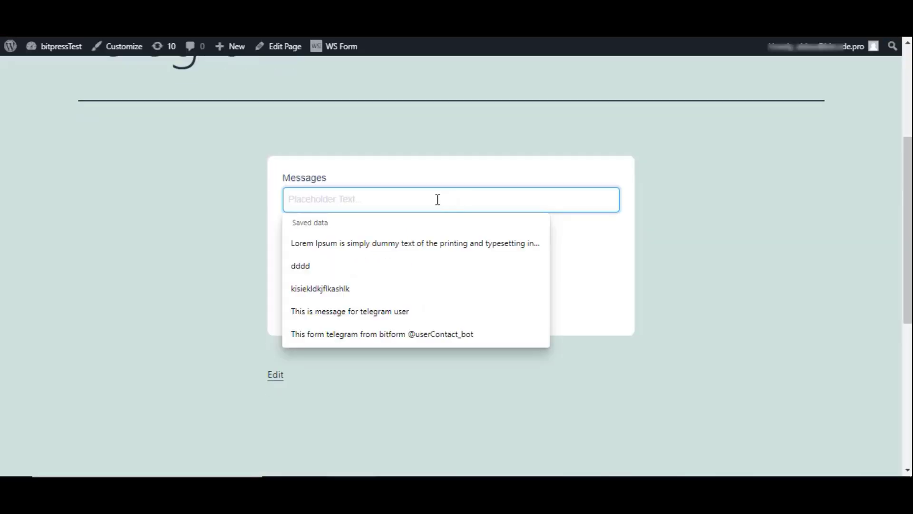
pyautogui.write('t')
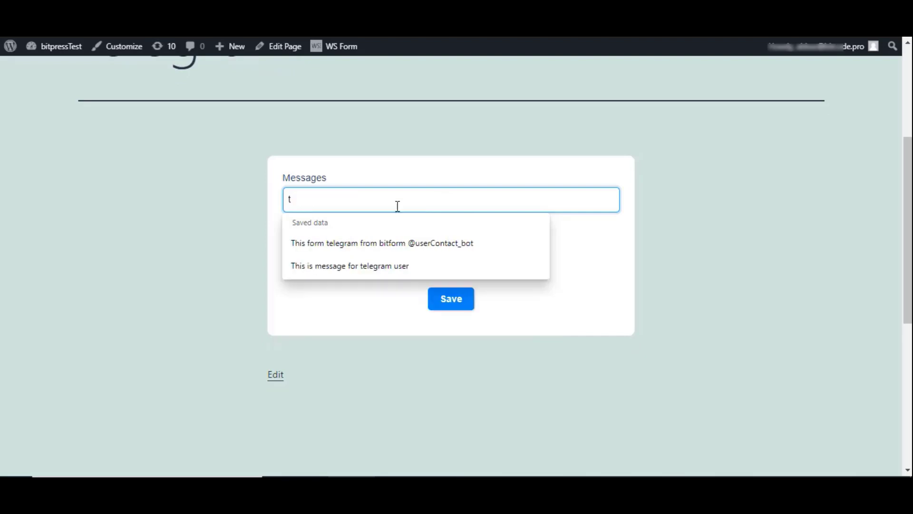
pyautogui.click(349, 265)
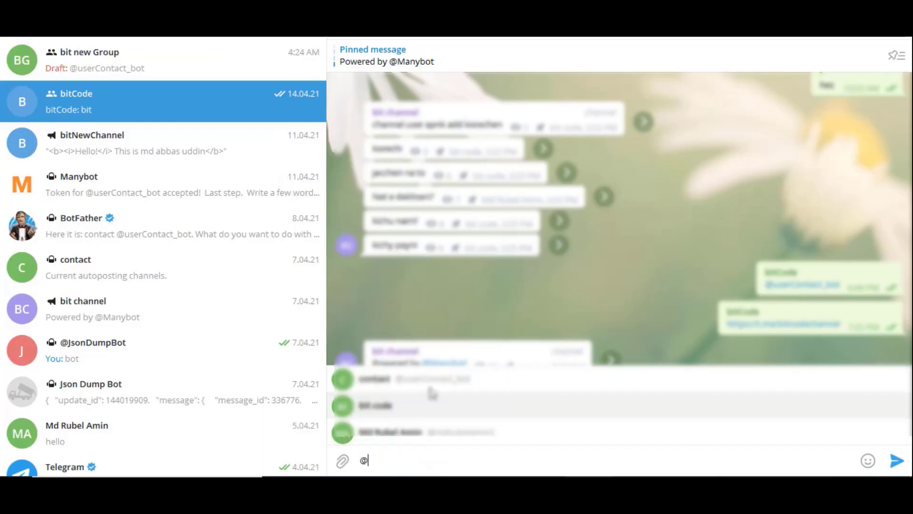
pyautogui.write('userContact_bot')
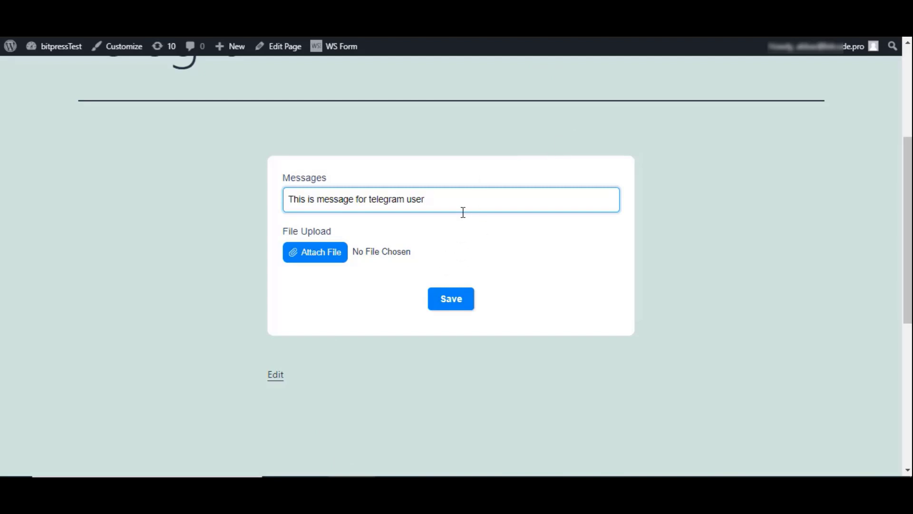
pyautogui.write('@userContact_bot')
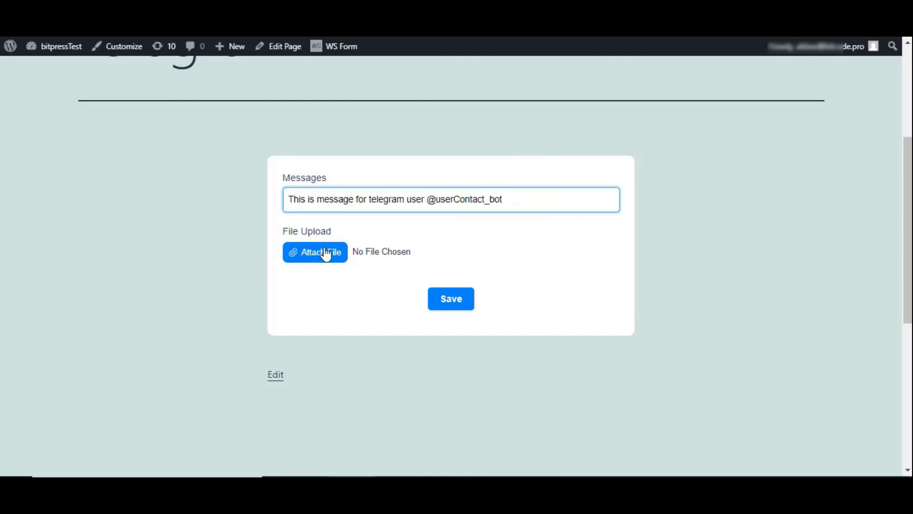
pyautogui.click(315, 251)
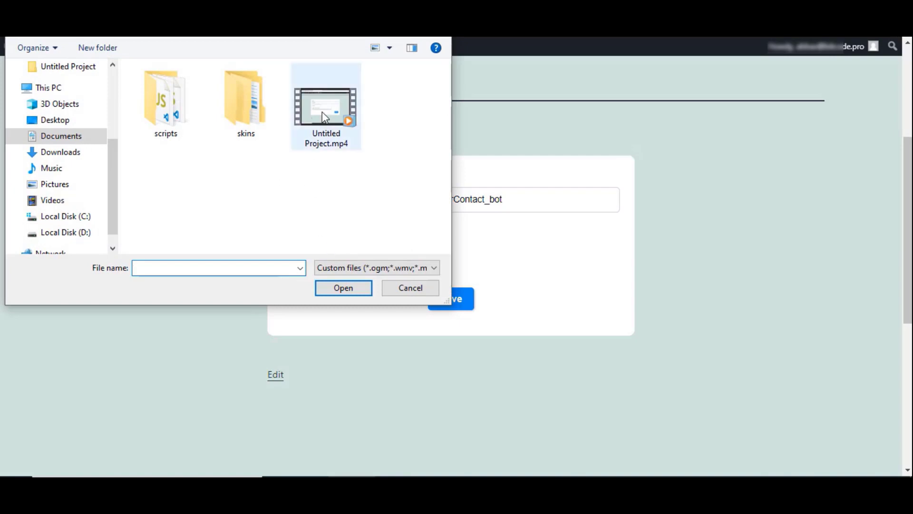
pyautogui.click(344, 287)
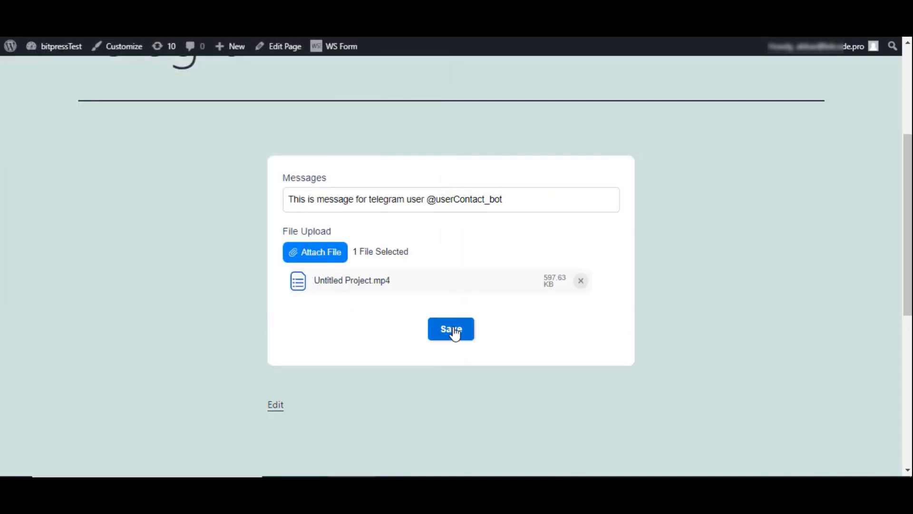
pyautogui.click(450, 328)
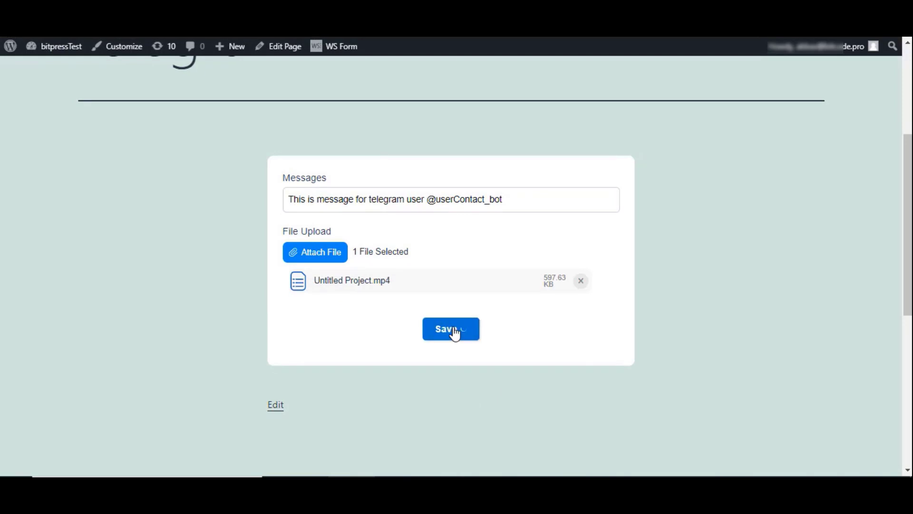
pyautogui.click(451, 329)
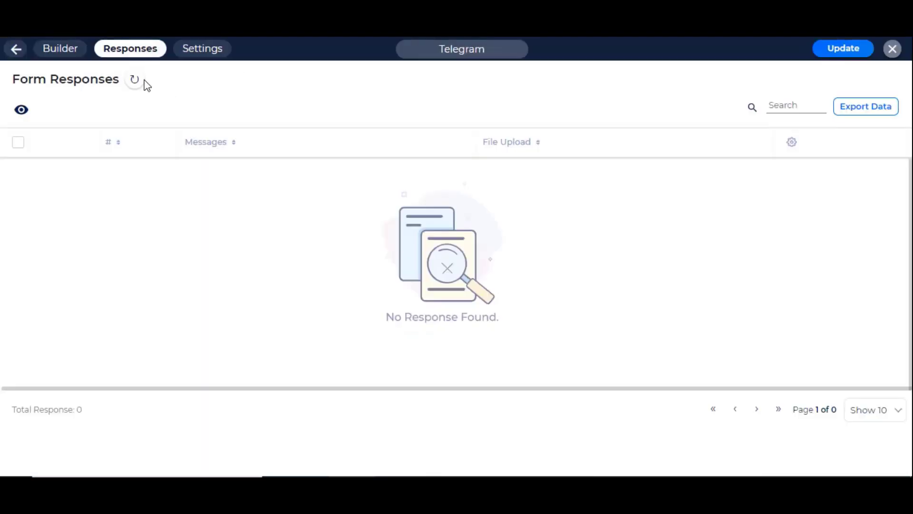
# Refresh the Telegram form's responses so the new submission appears
pyautogui.click(134, 79)
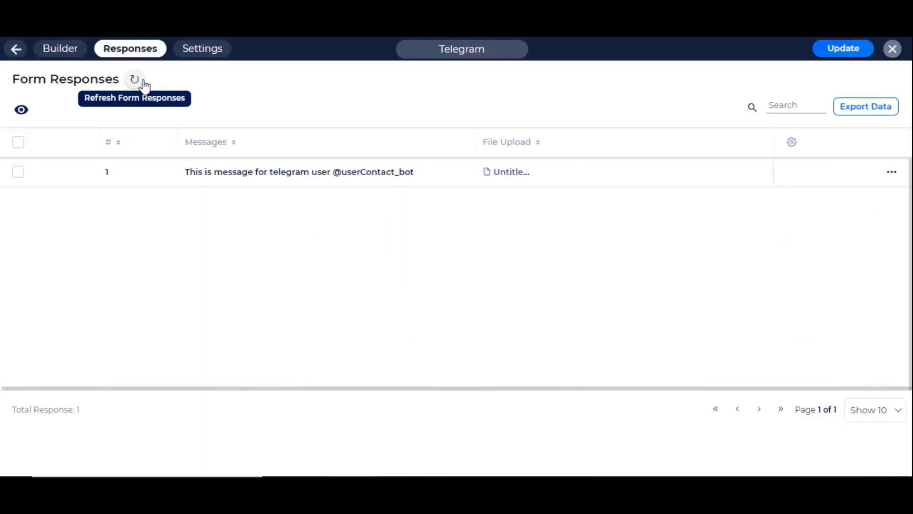
pyautogui.moveTo(818, 192)
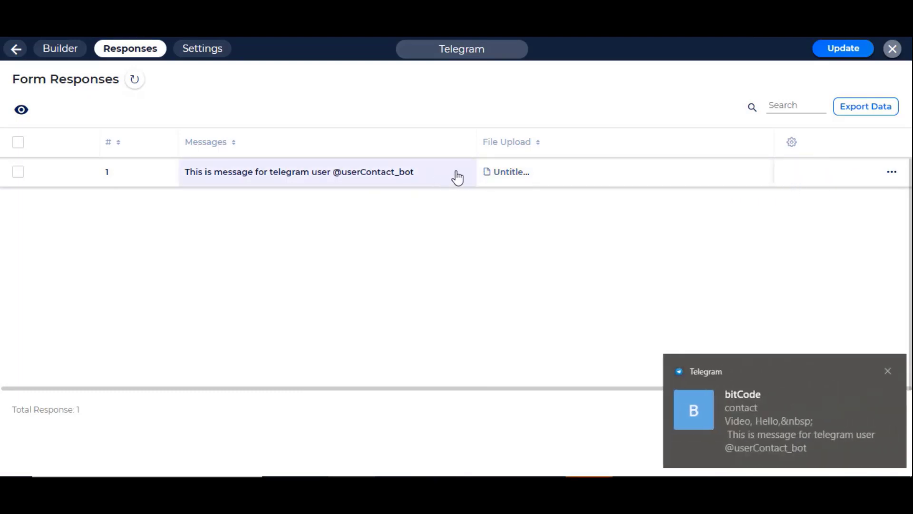
pyautogui.moveTo(541, 172)
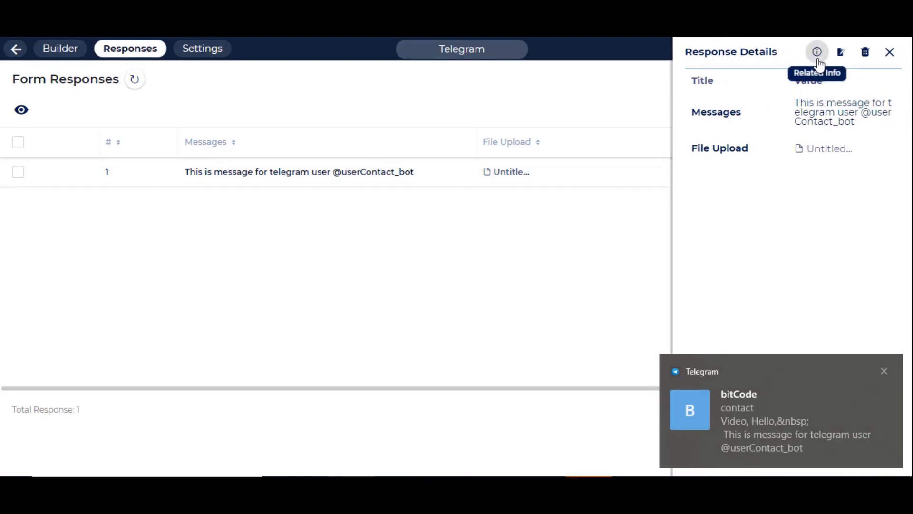
pyautogui.click(816, 52)
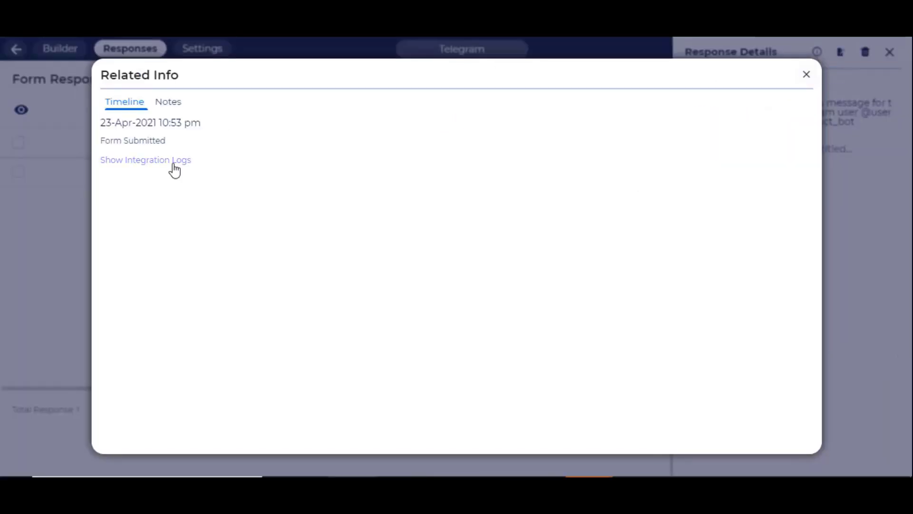
pyautogui.click(144, 160)
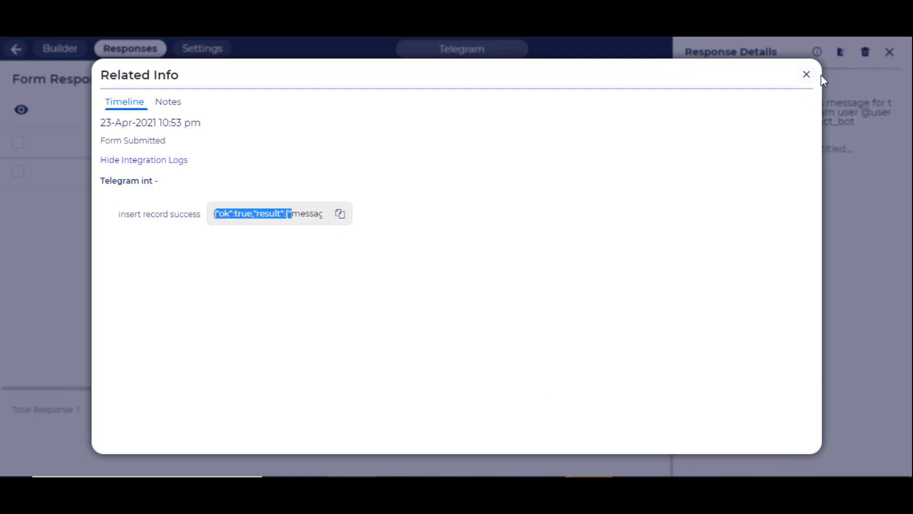
pyautogui.click(805, 74)
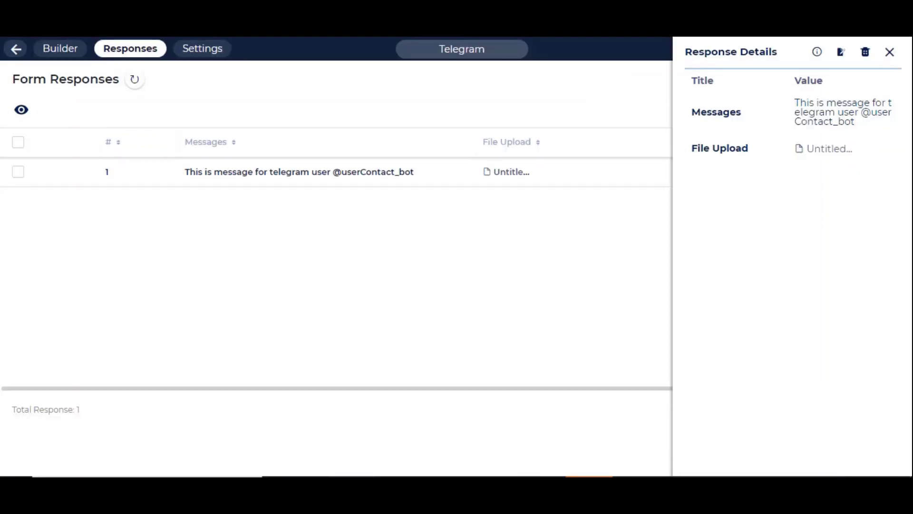